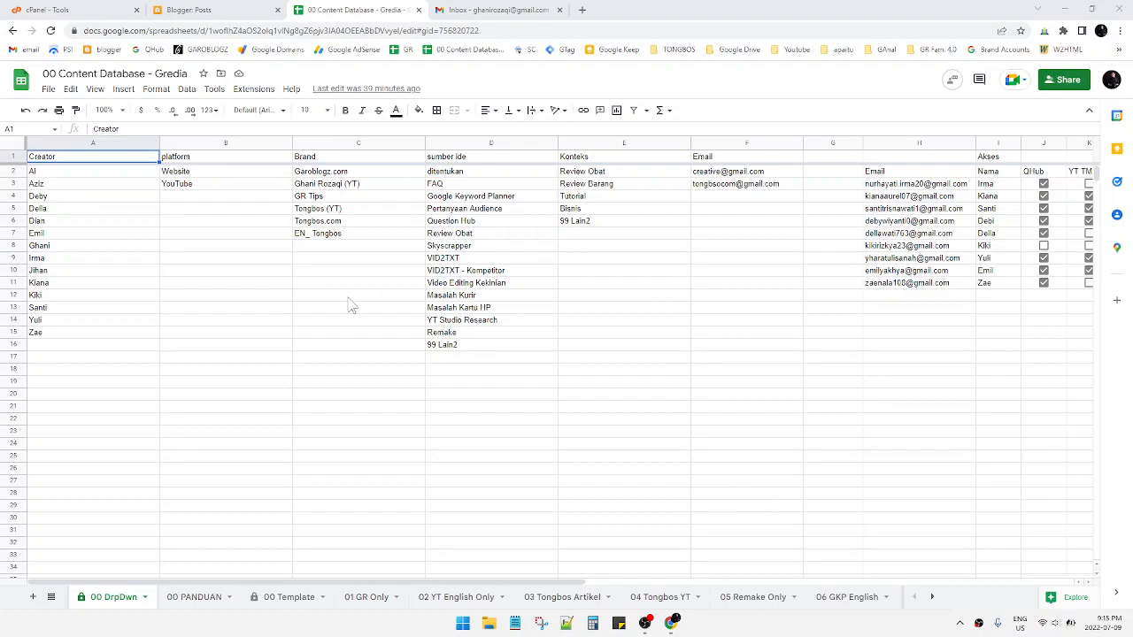
pyautogui.moveTo(252, 276)
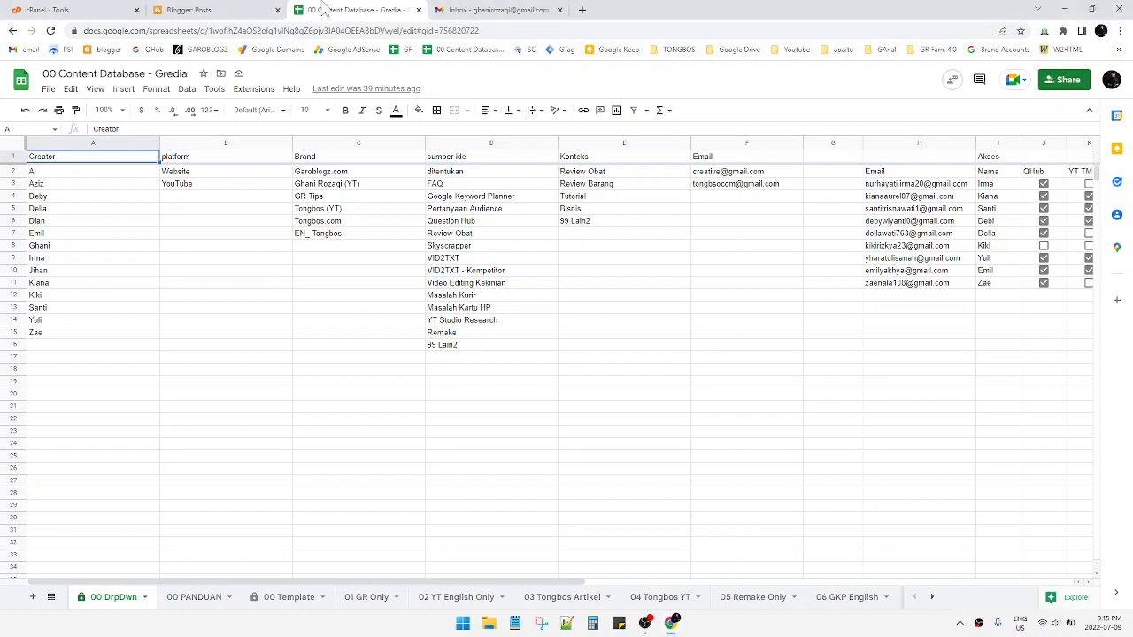
# Show the File menu options for the Content Database spreadsheet.
pyautogui.click(48, 89)
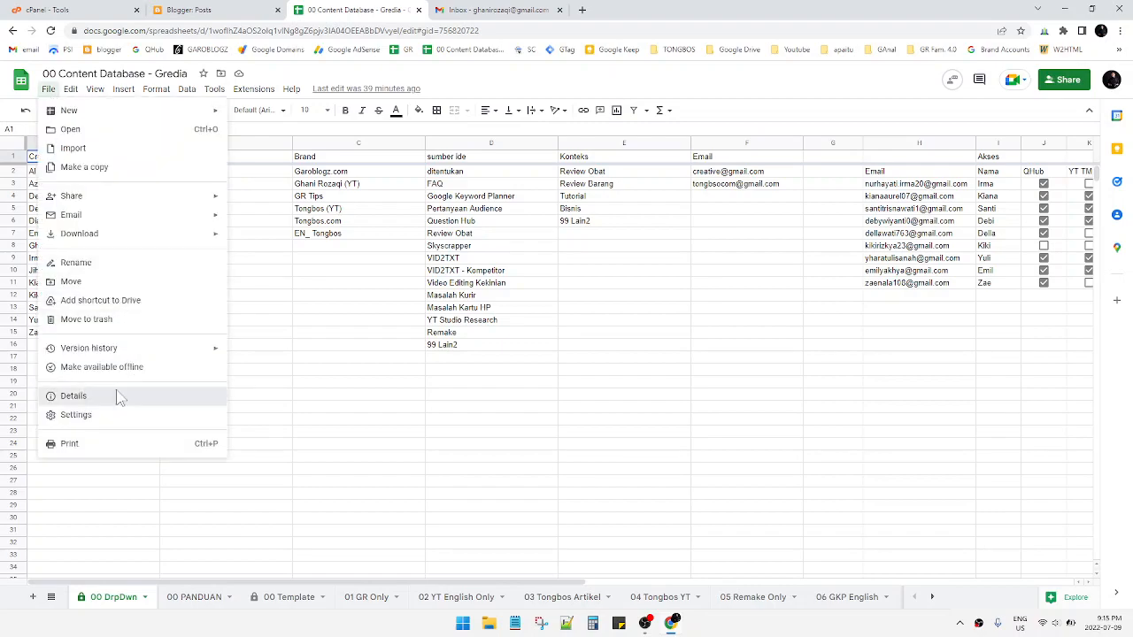
pyautogui.click(73, 396)
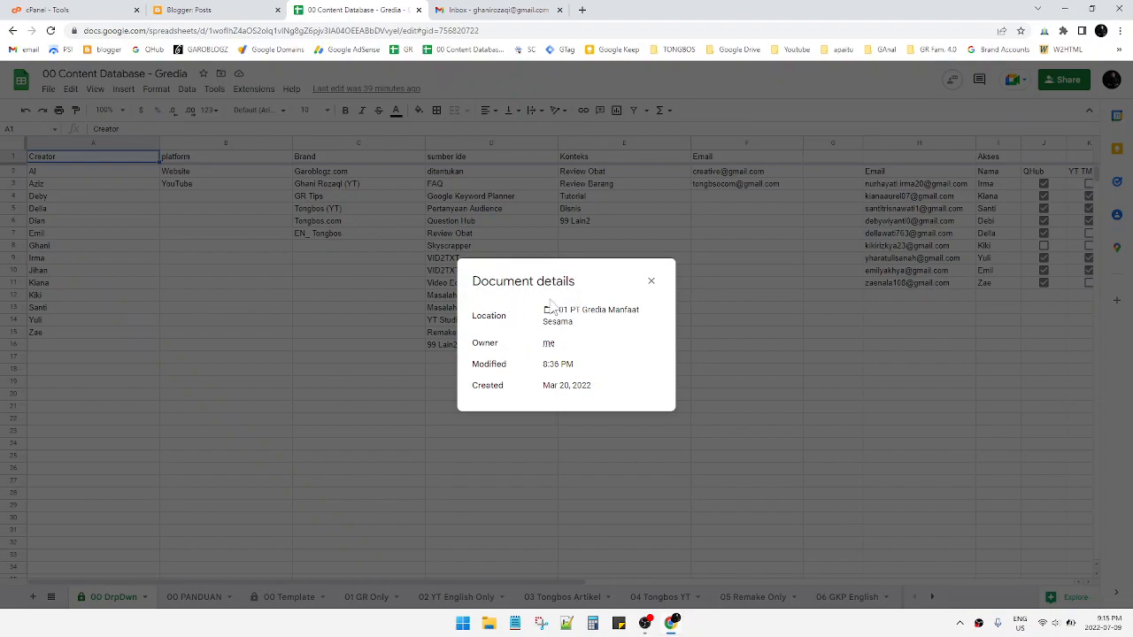
pyautogui.moveTo(592, 305)
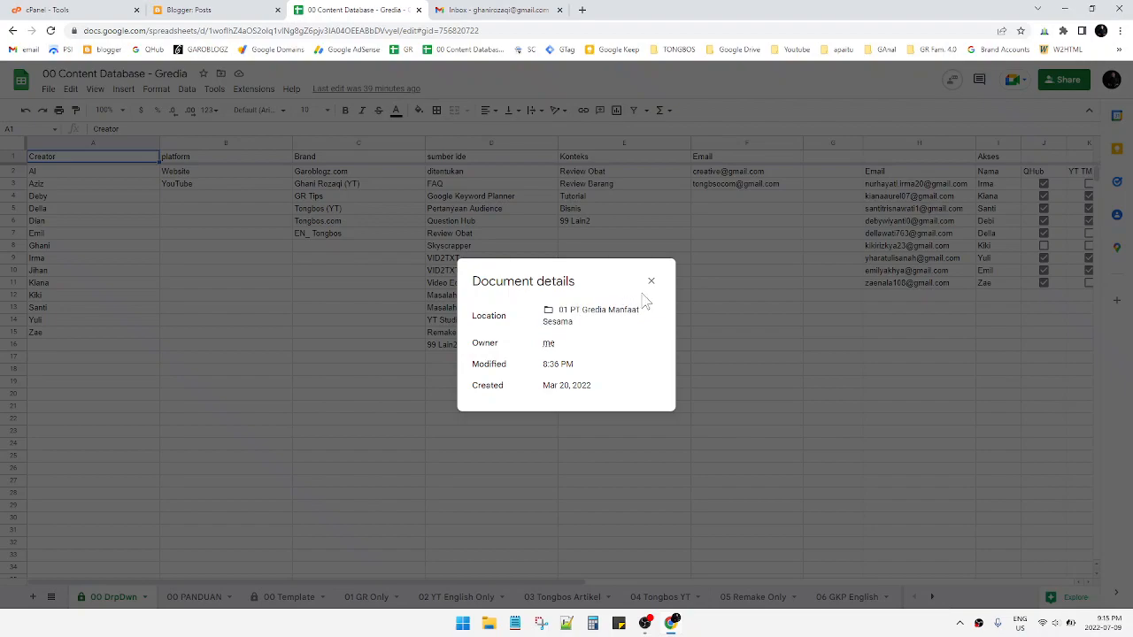
pyautogui.click(652, 281)
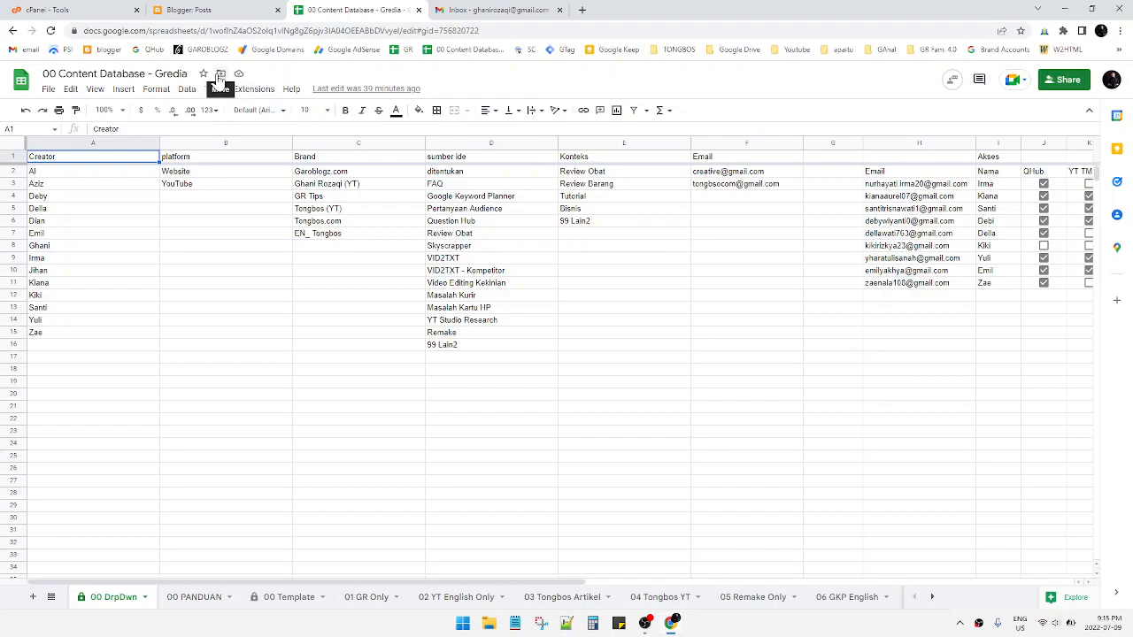
# Open the containing folder 01 PT Gredia Manfaat Sesama in a new browser tab via the title's folder icon.
pyautogui.click(219, 75)
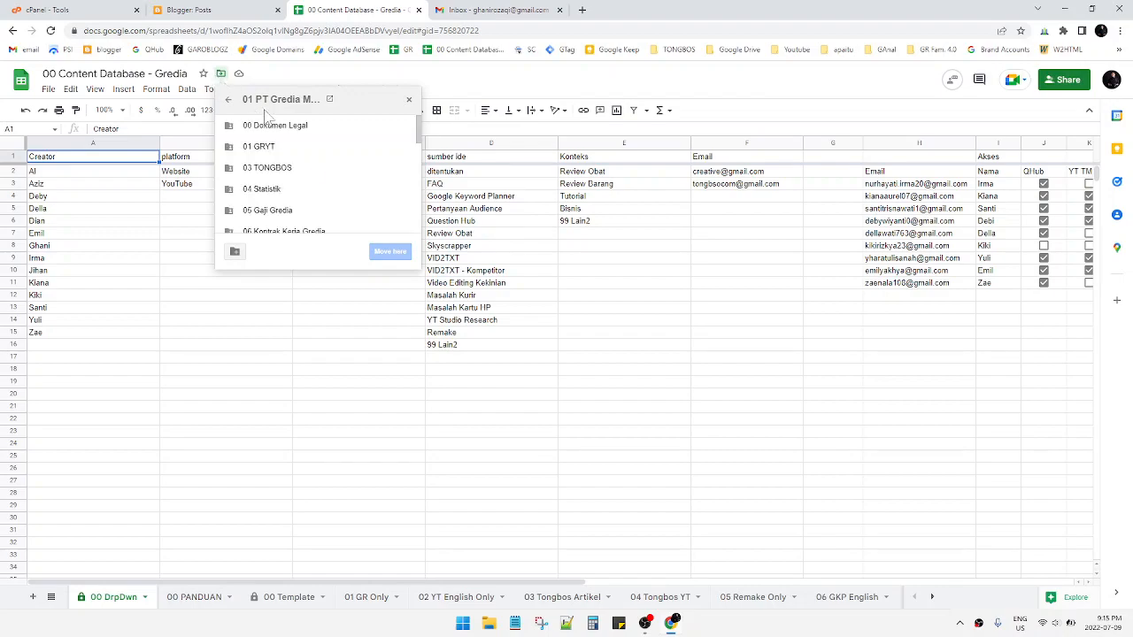
pyautogui.moveTo(280, 99)
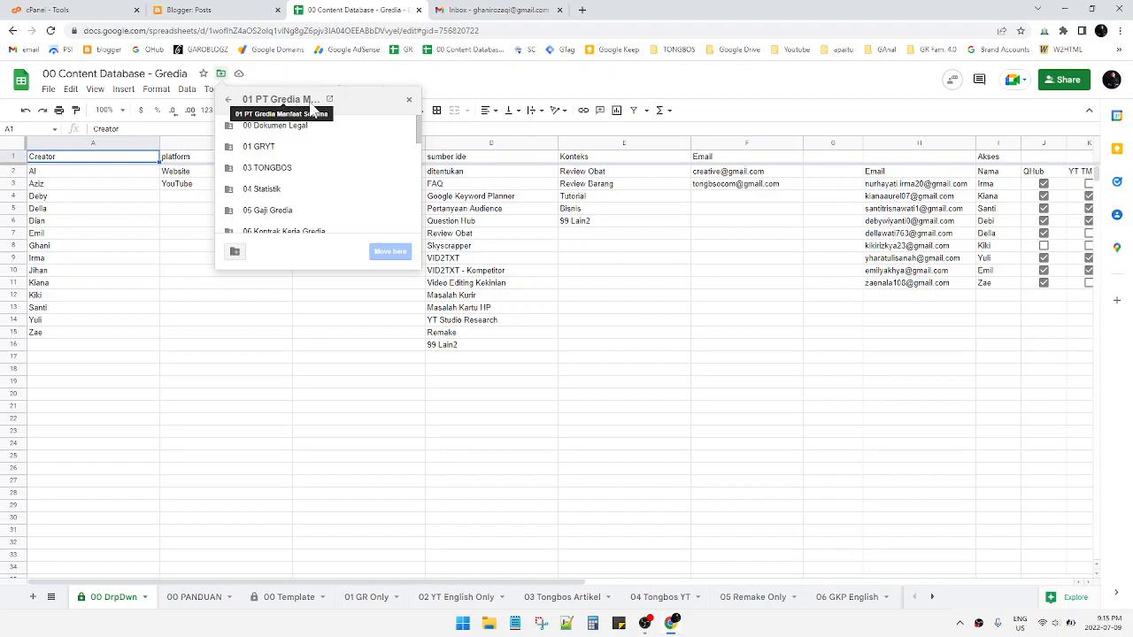
pyautogui.moveTo(331, 99)
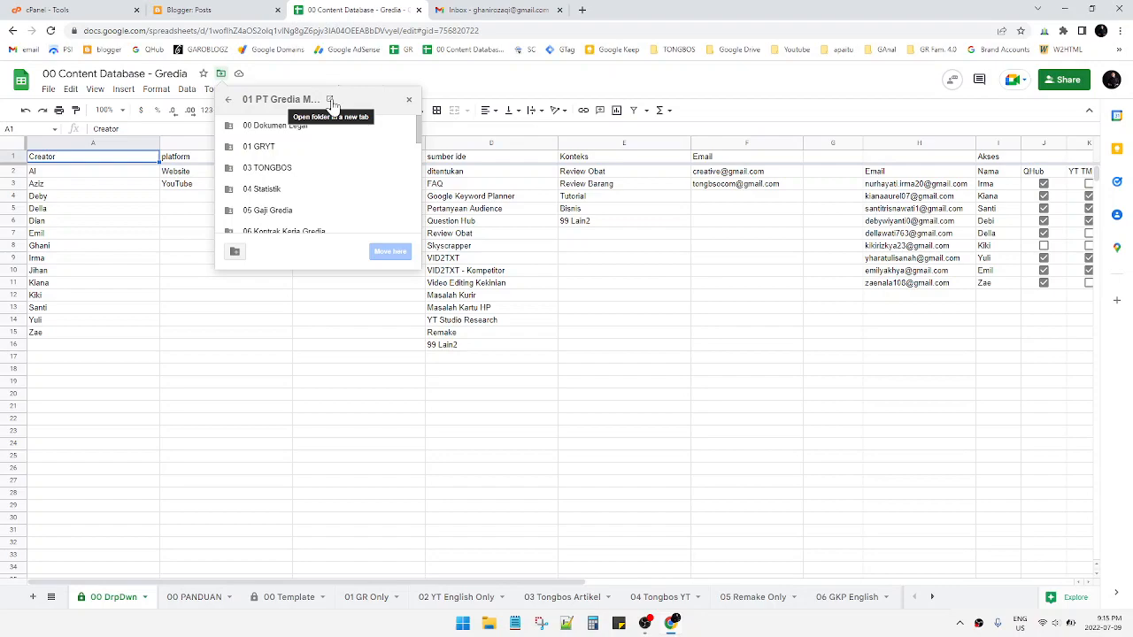
pyautogui.click(330, 100)
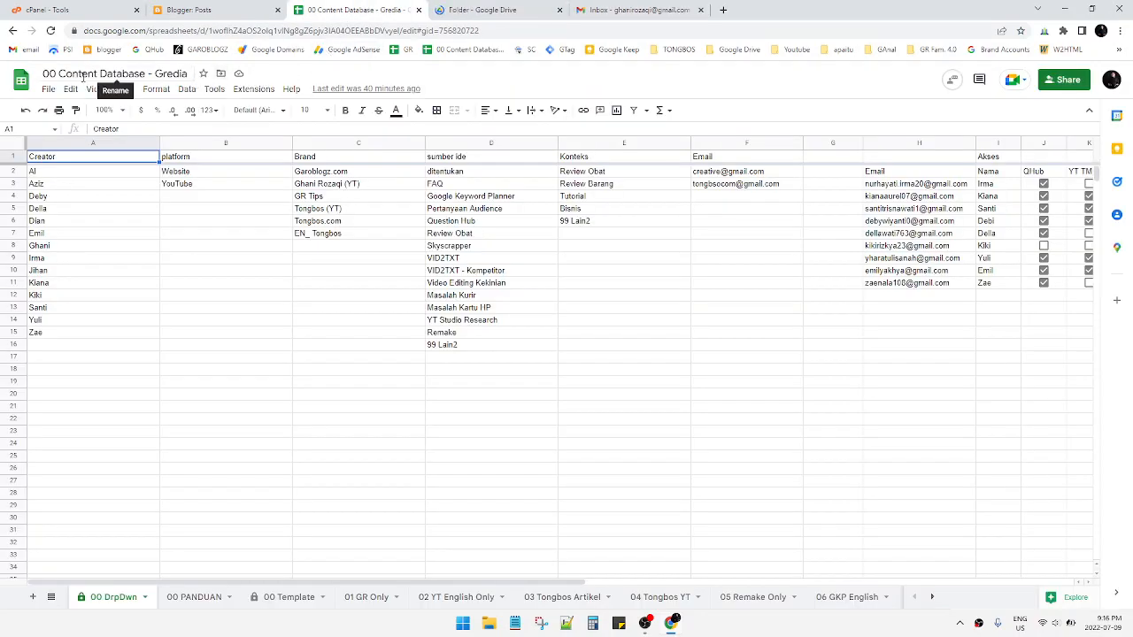
pyautogui.click(495, 10)
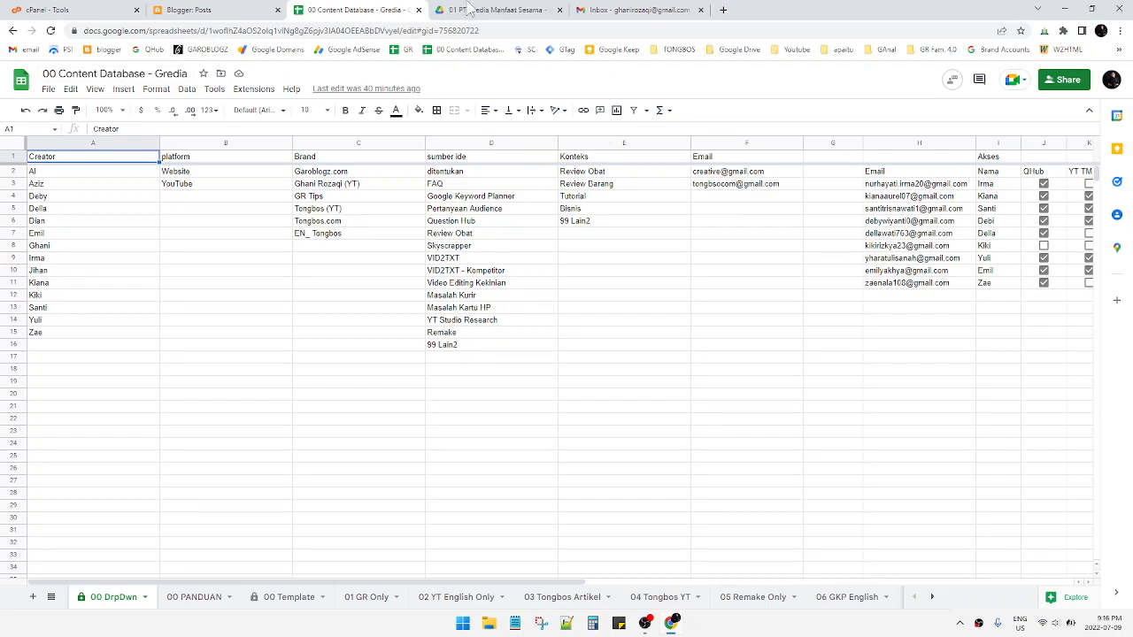
# In the new Drive tab, highlight the 00 Content Database - Gredia file in the folder list.
pyautogui.click(499, 11)
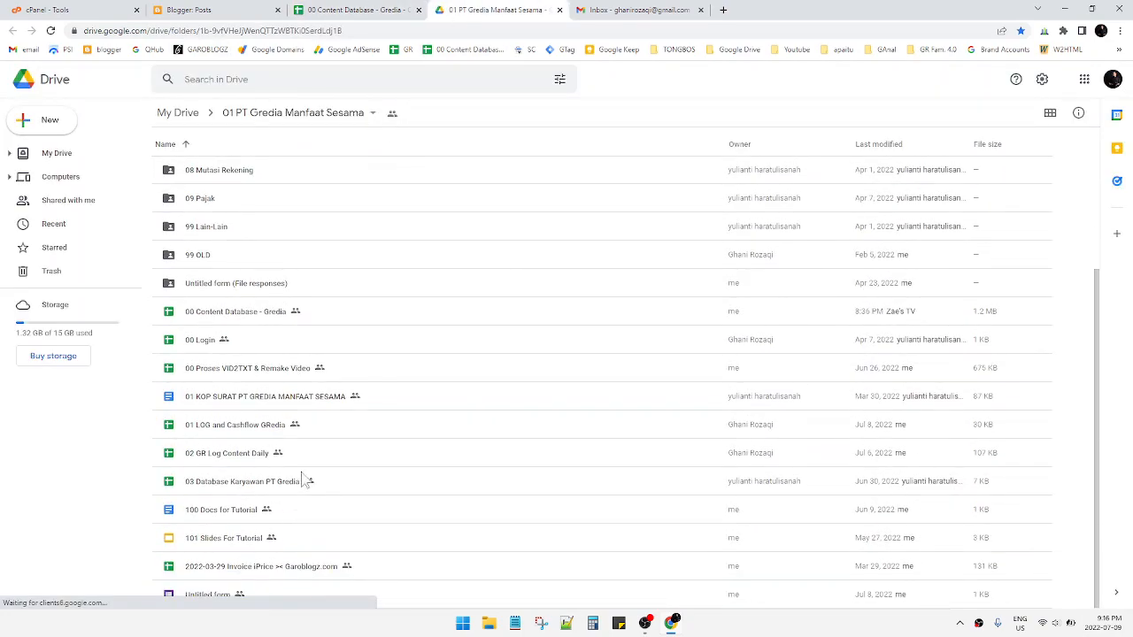
pyautogui.click(236, 311)
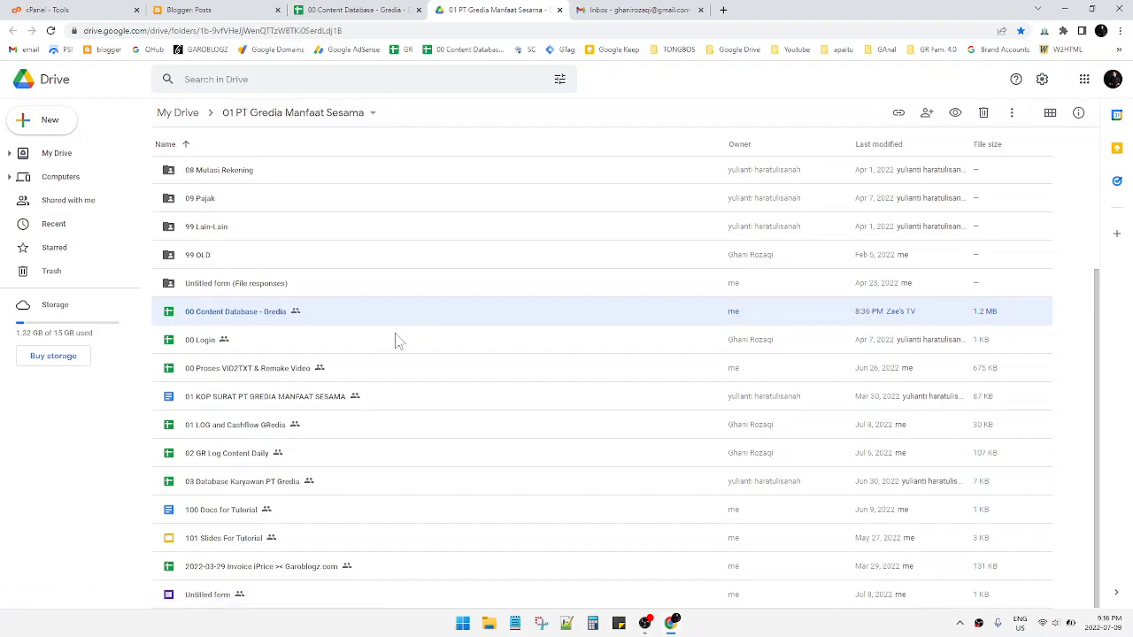
pyautogui.moveTo(623, 453)
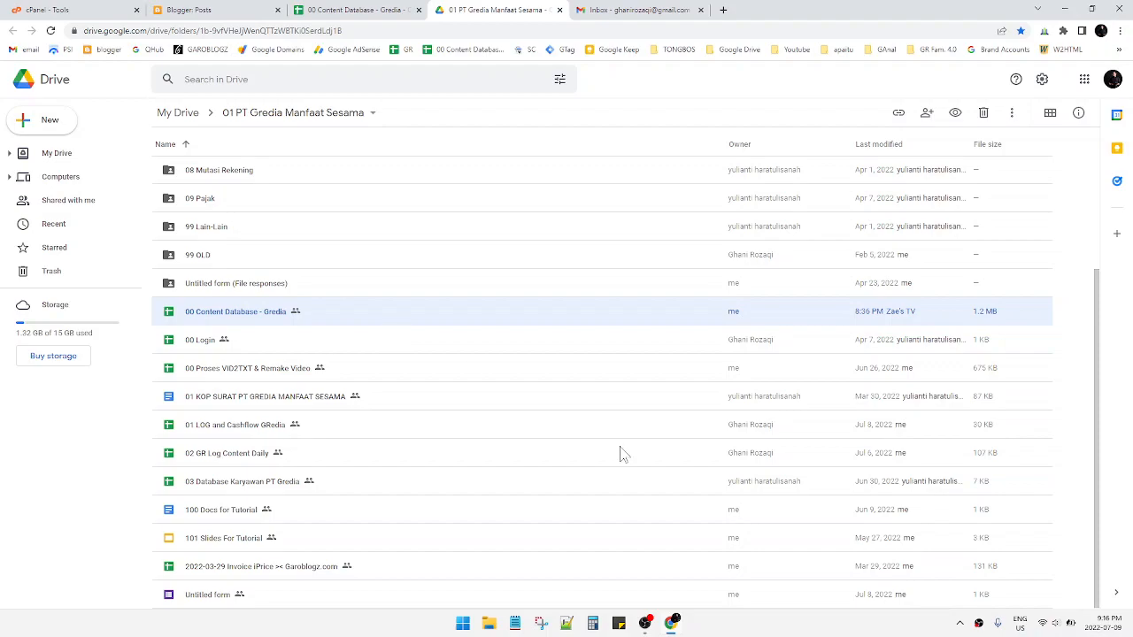